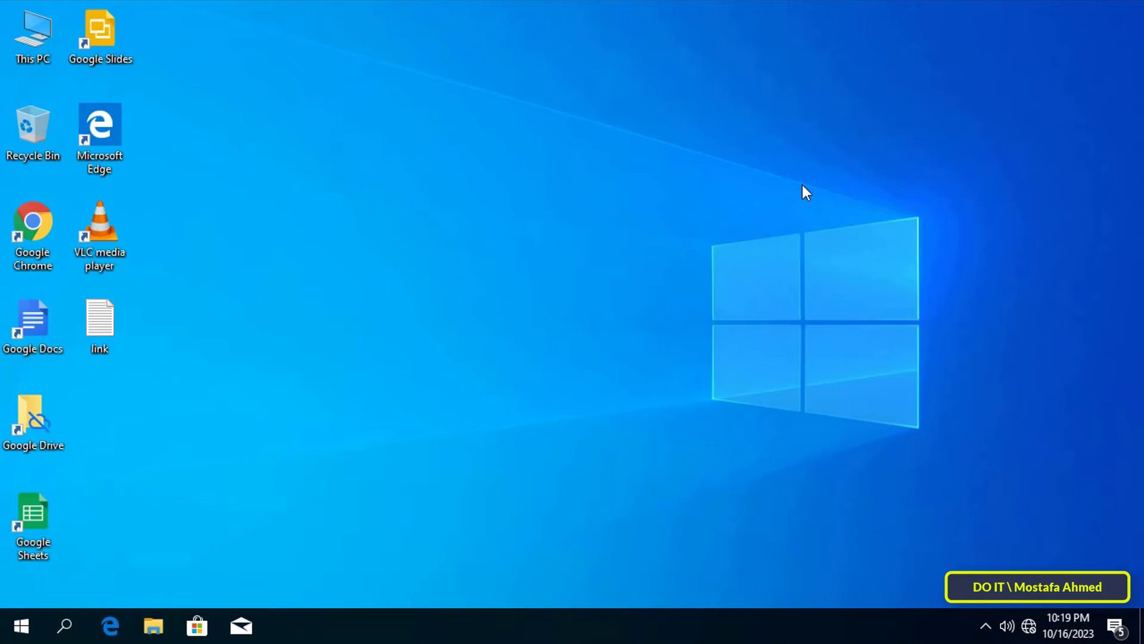
pyautogui.moveTo(570, 212)
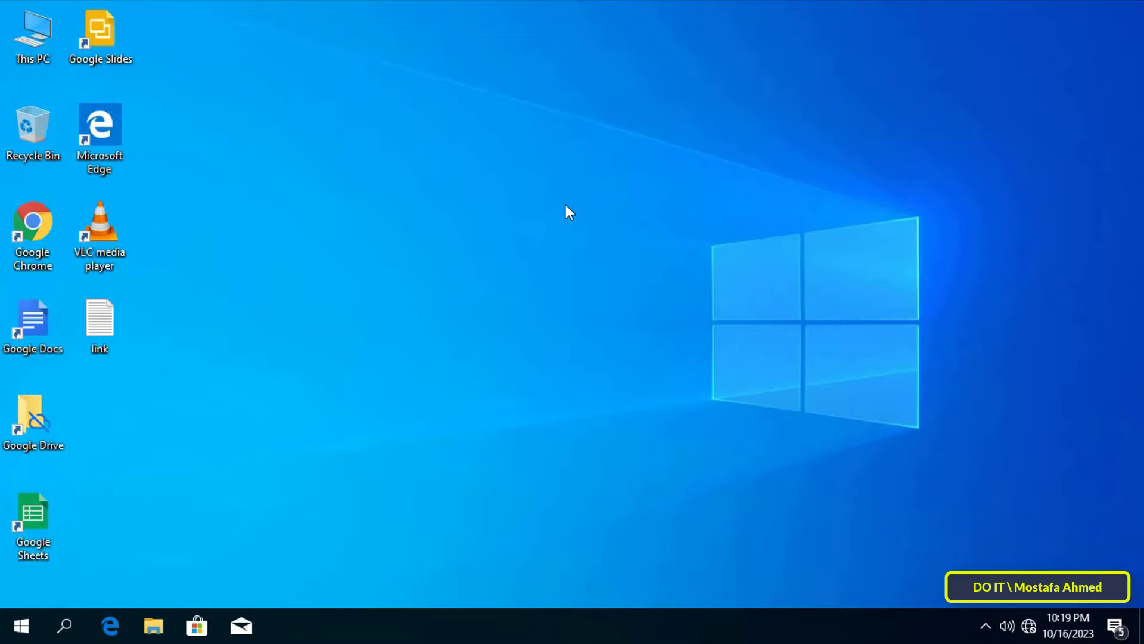
# Start a new shortcut on the empty desktop via New > Shortcut.
pyautogui.rightClick(570, 212)
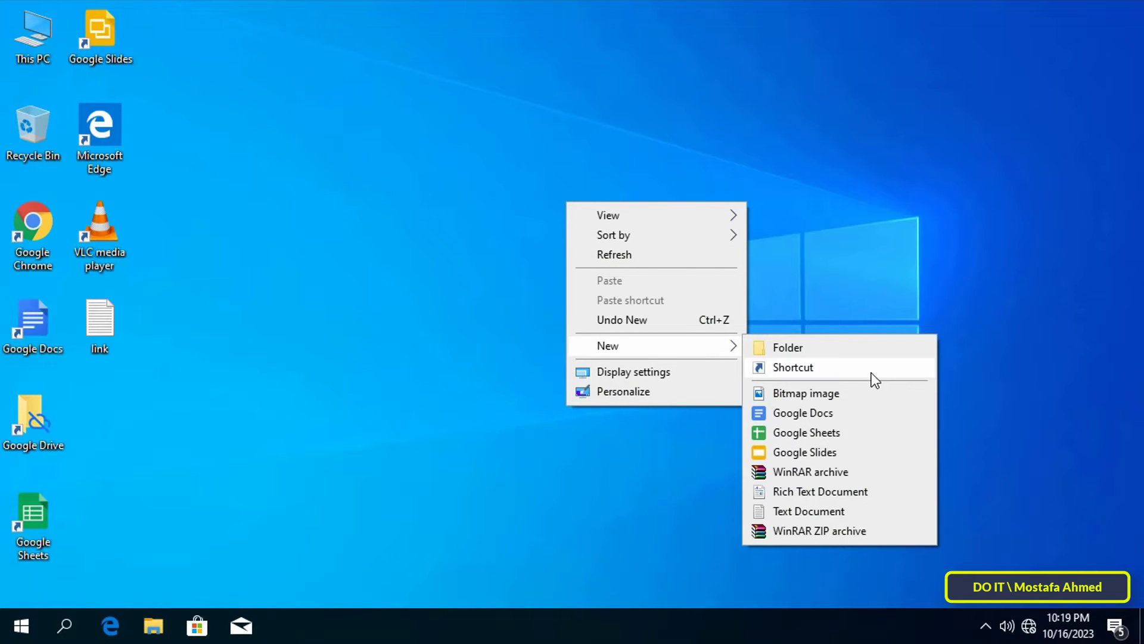
pyautogui.moveTo(787, 376)
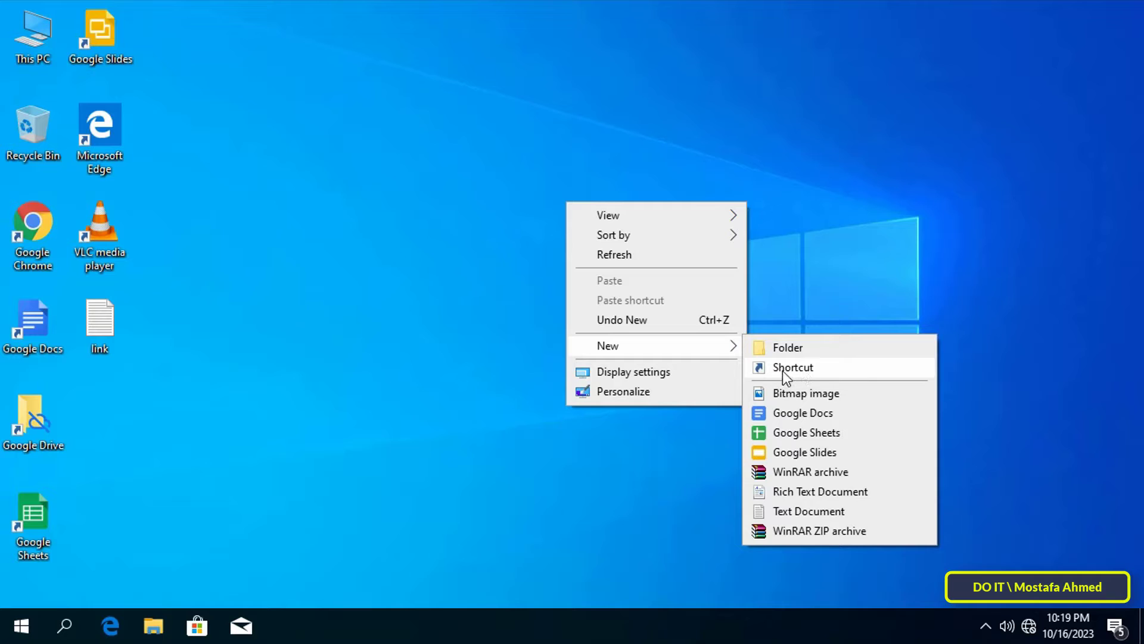
pyautogui.click(792, 367)
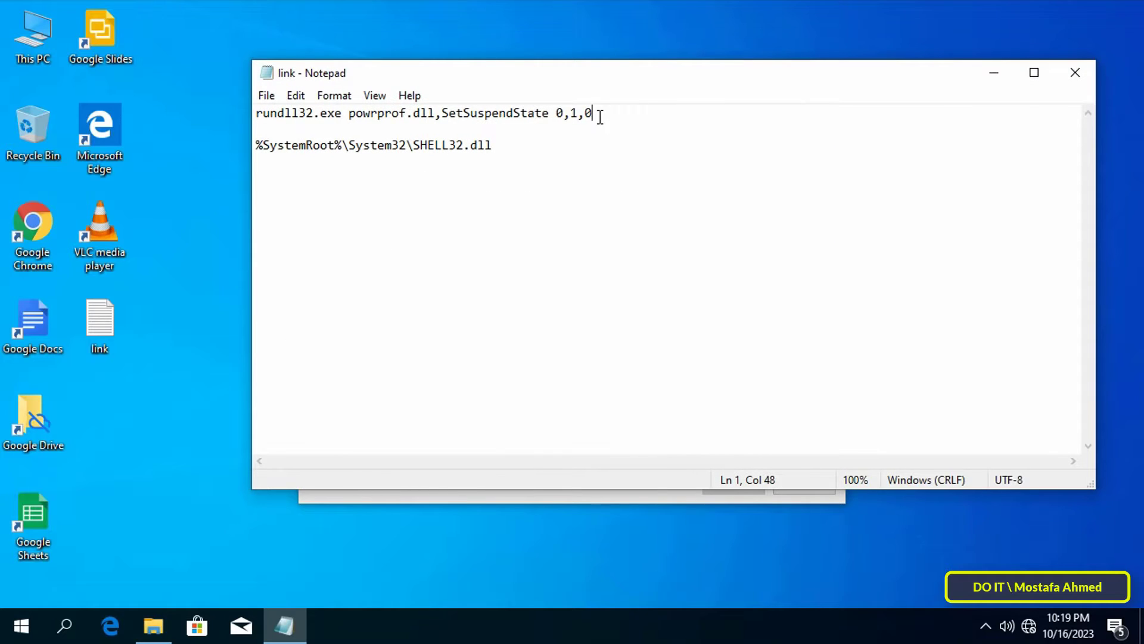
# Use the rundll32 SetSuspendState line copied from Notepad as the shortcut's target.
pyautogui.rightClick(437, 124)
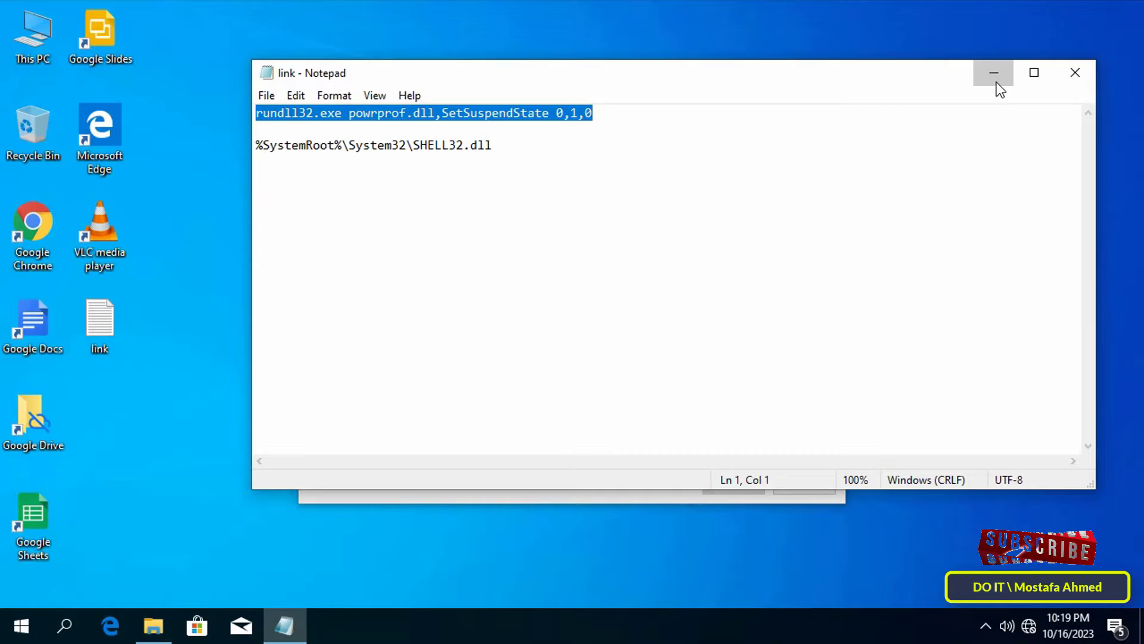
pyautogui.rightClick(412, 301)
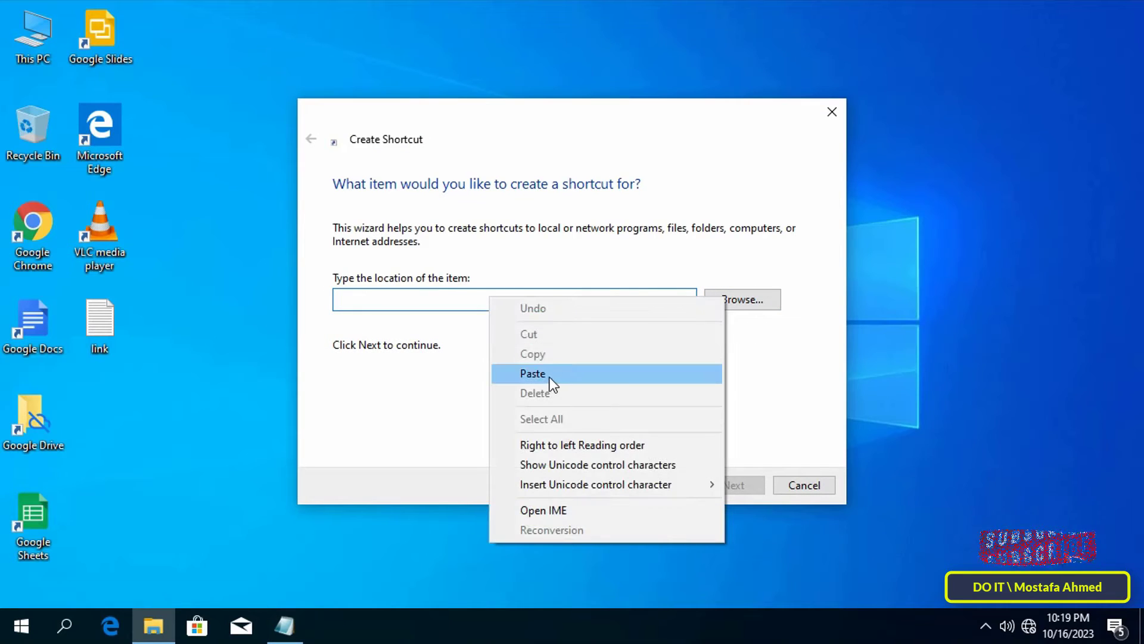
pyautogui.click(533, 373)
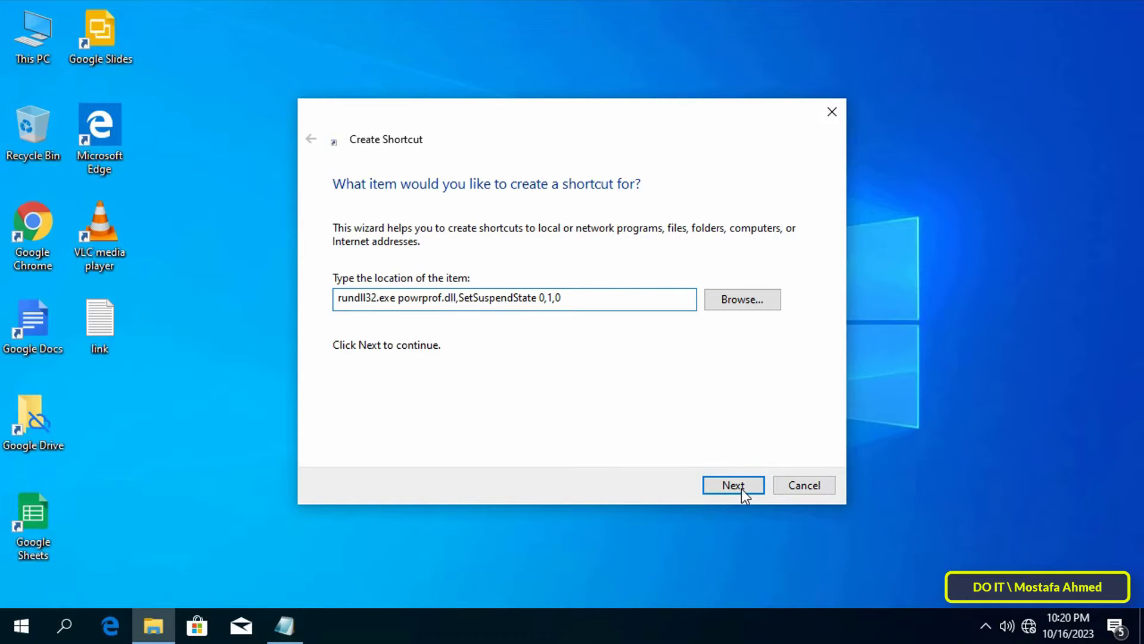
pyautogui.click(732, 485)
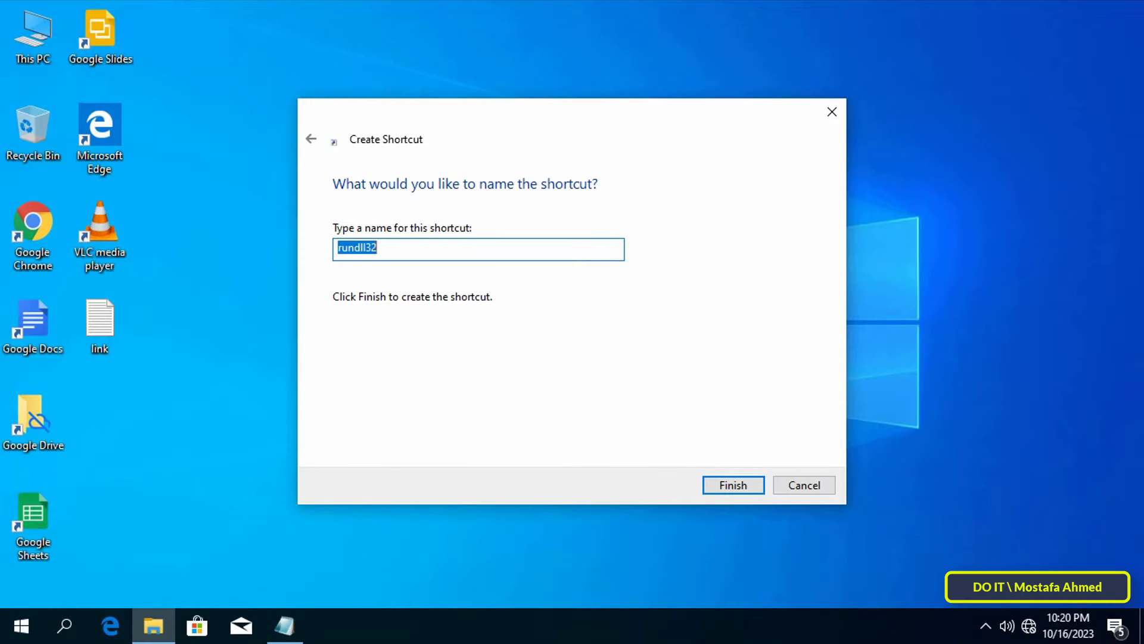
# Name the shortcut SLEEP MODE and finish creating it on the desktop.
pyautogui.write('SLEE')
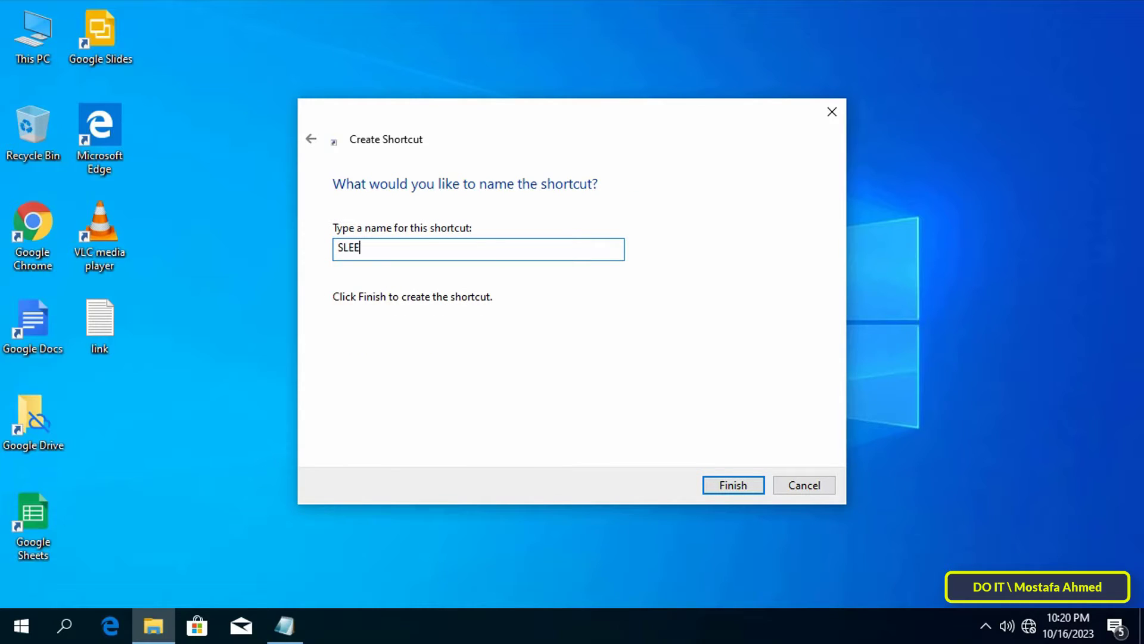
pyautogui.write('P MODE')
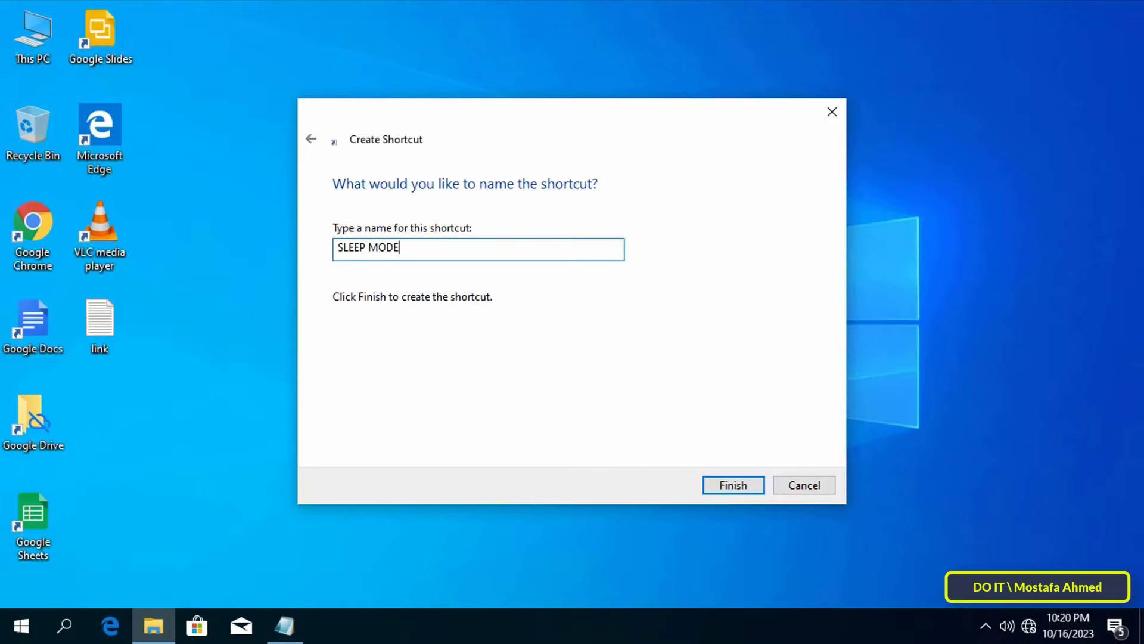
pyautogui.click(732, 485)
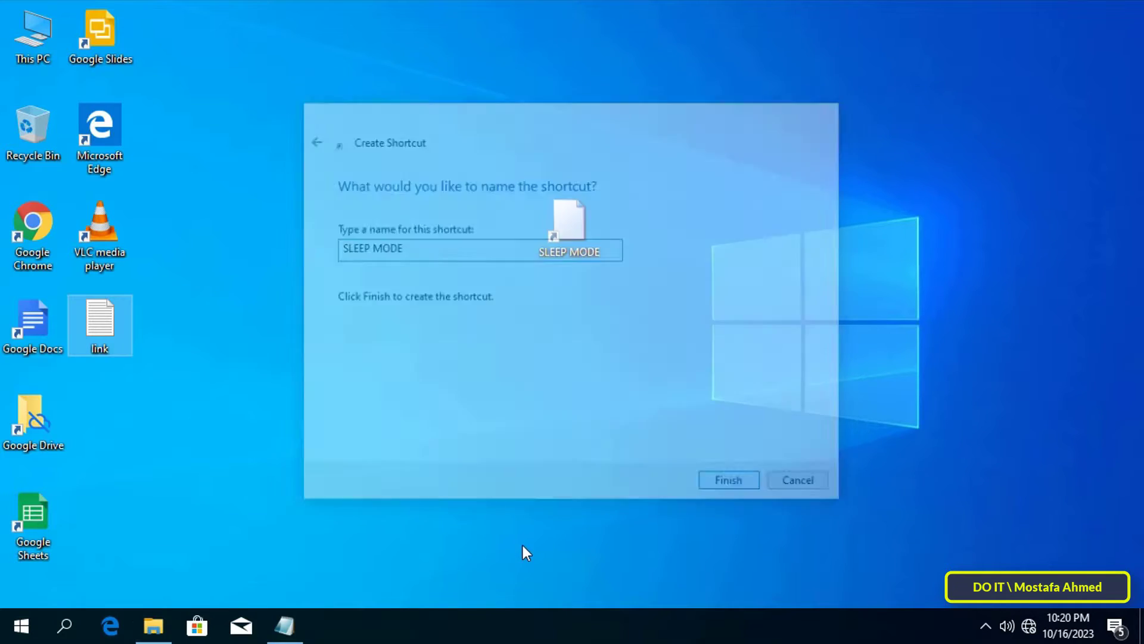
# Open the SLEEP MODE shortcut's properties and its Change Icon choices.
pyautogui.click(727, 480)
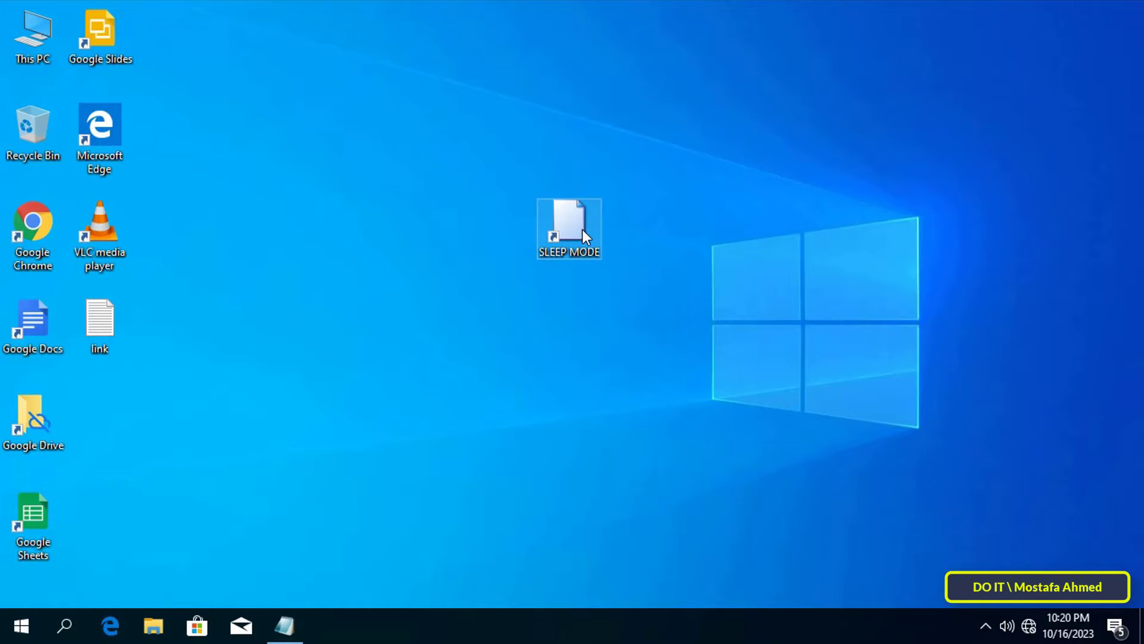
pyautogui.rightClick(569, 229)
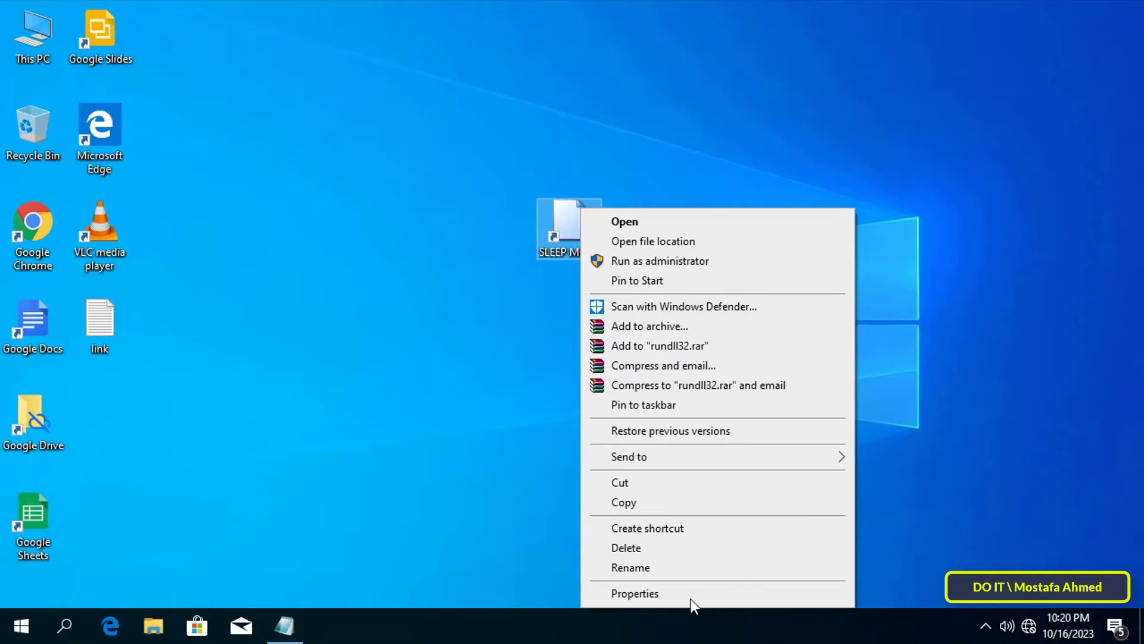
pyautogui.click(634, 592)
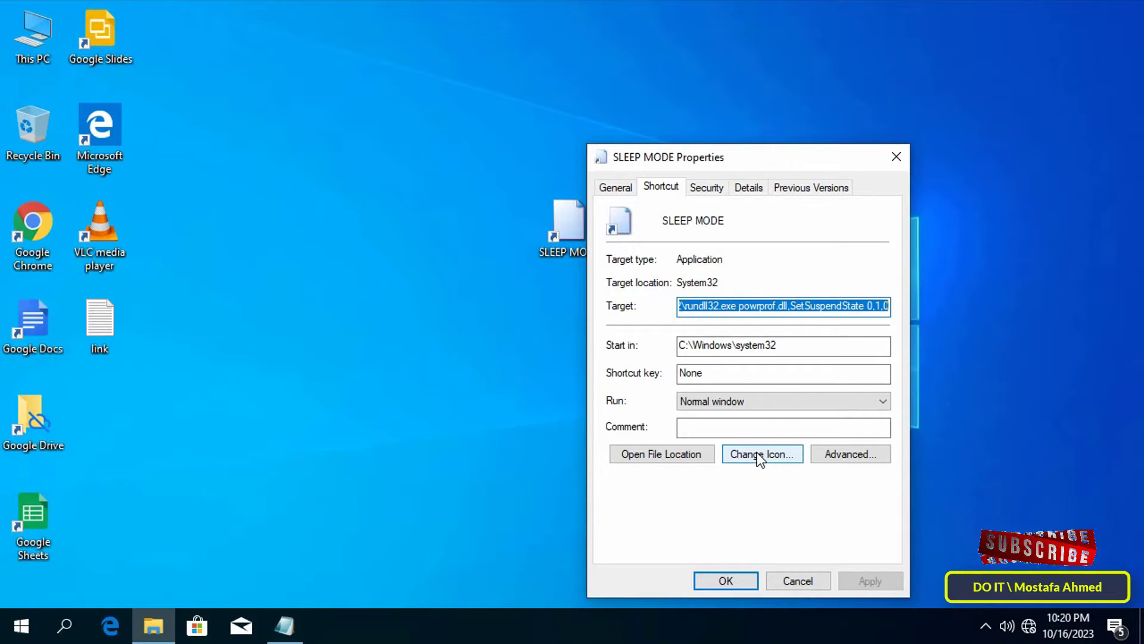
pyautogui.click(762, 453)
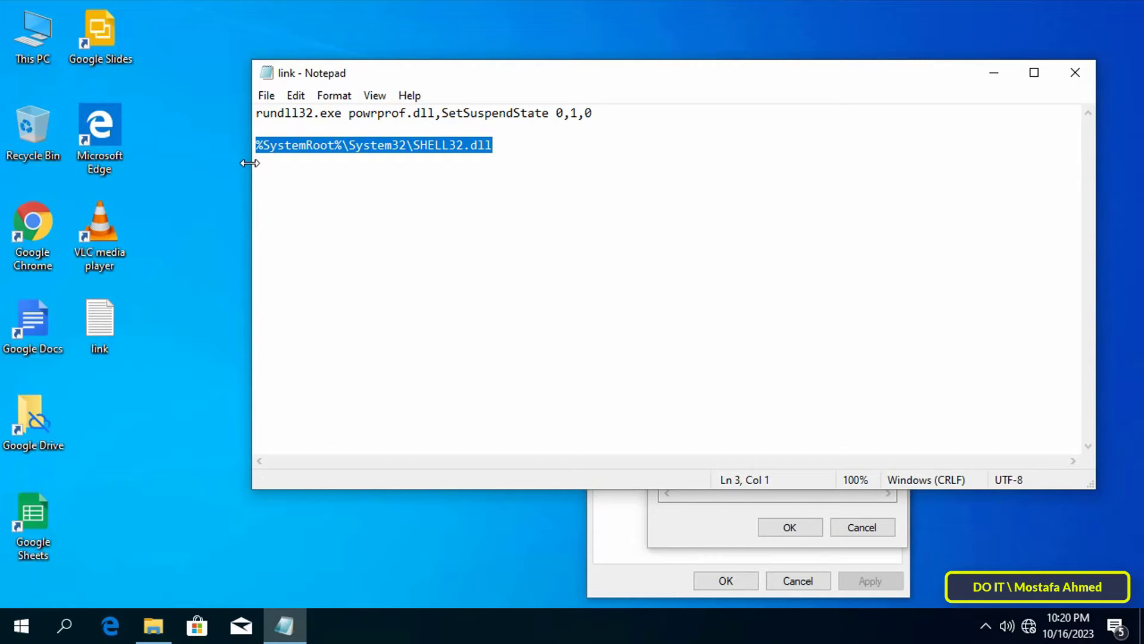
# Pick the monitor icon from SHELL32.dll for SLEEP MODE and apply the properties.
pyautogui.rightClick(372, 144)
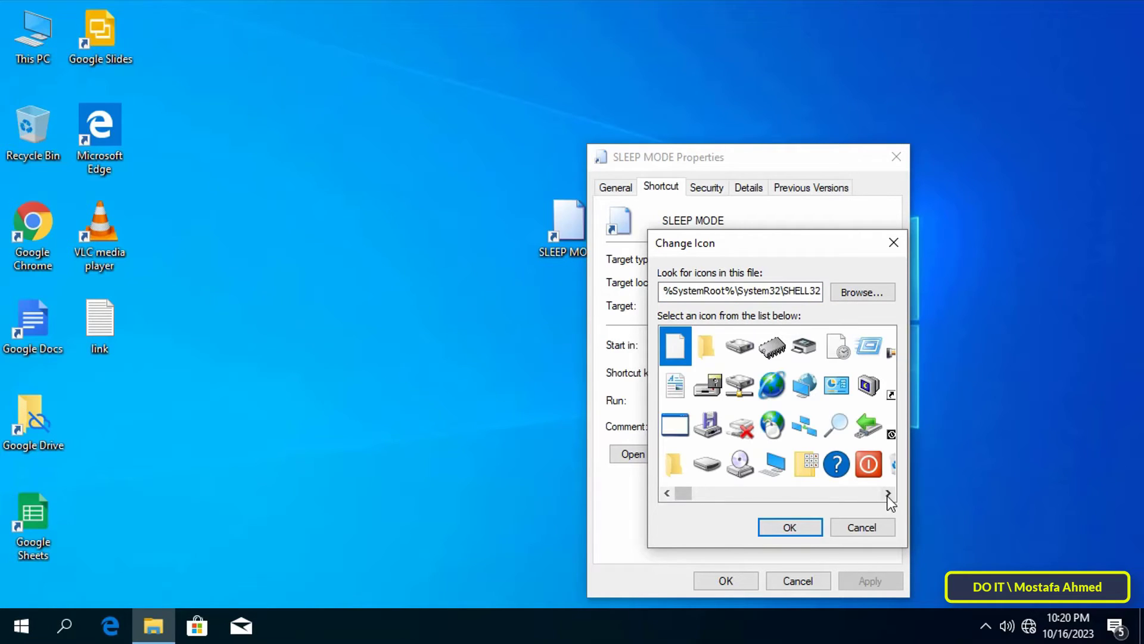
pyautogui.click(887, 493)
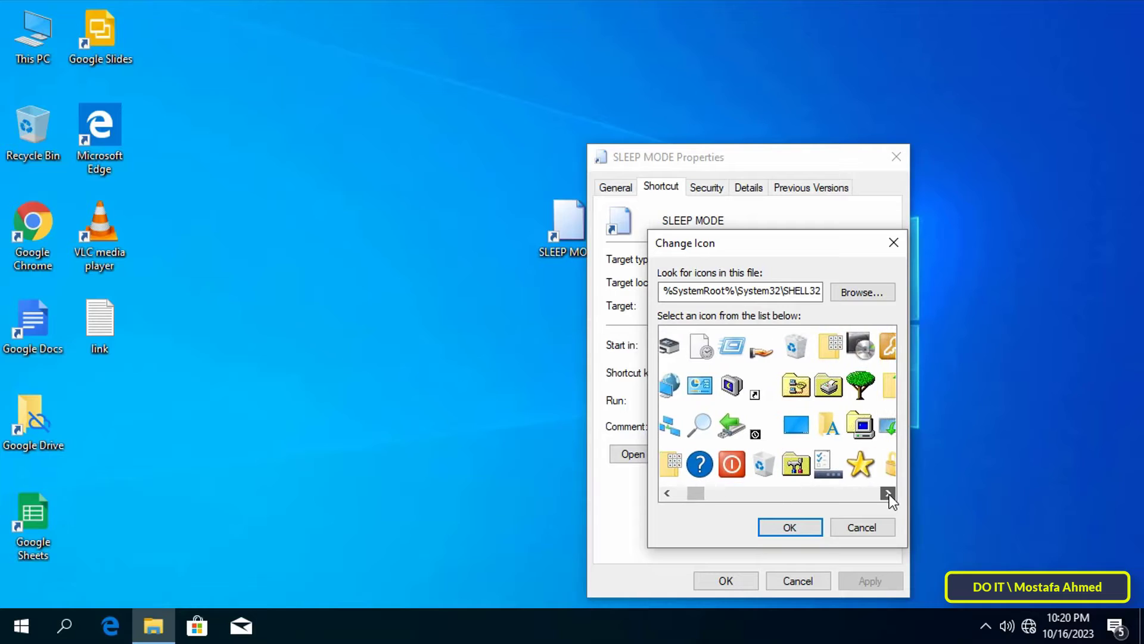
pyautogui.click(888, 492)
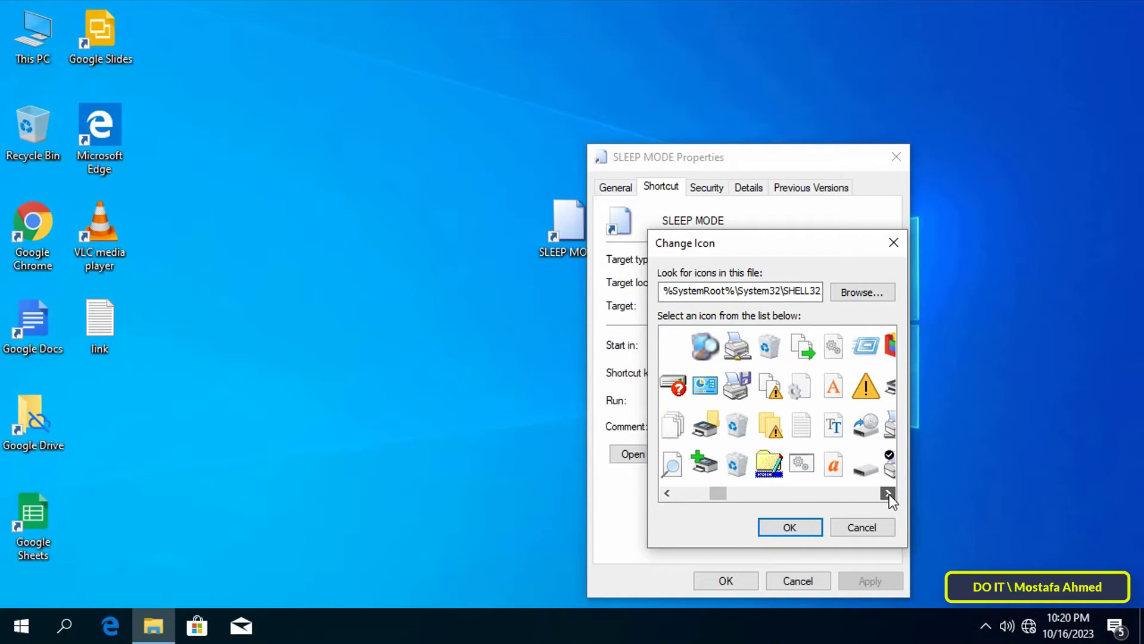
pyautogui.click(888, 493)
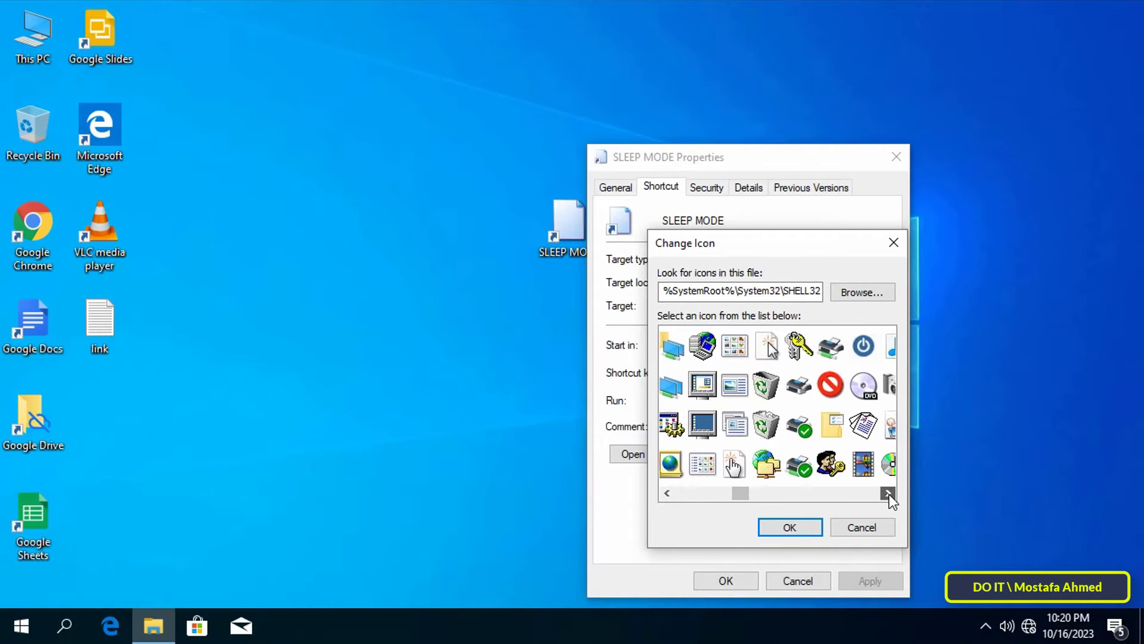
pyautogui.click(888, 492)
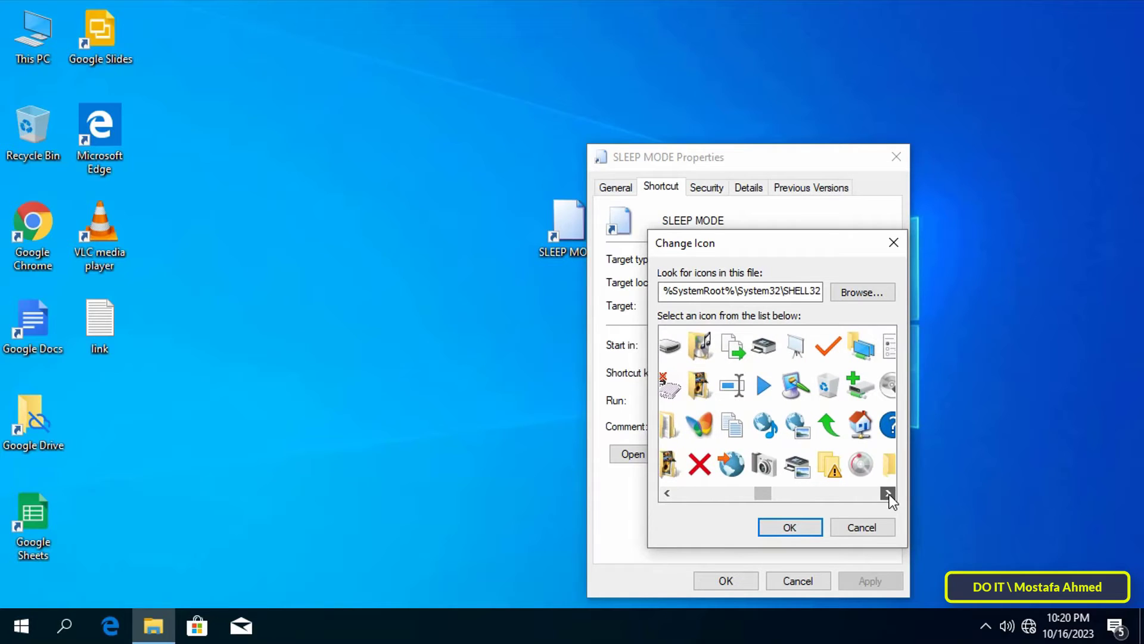
pyautogui.click(889, 492)
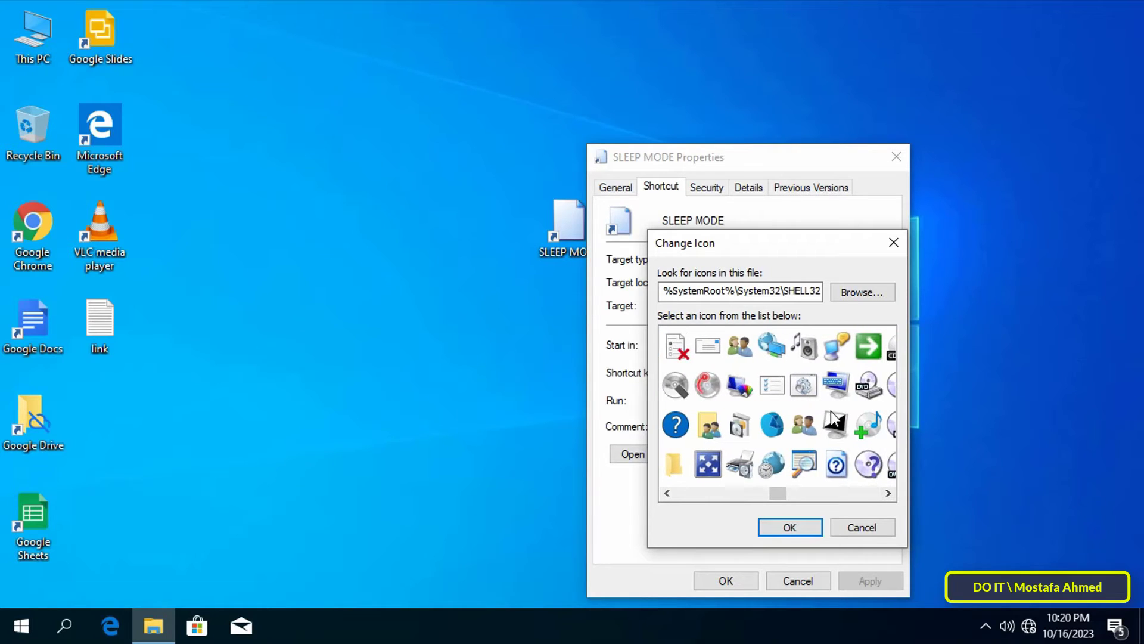
pyautogui.click(790, 527)
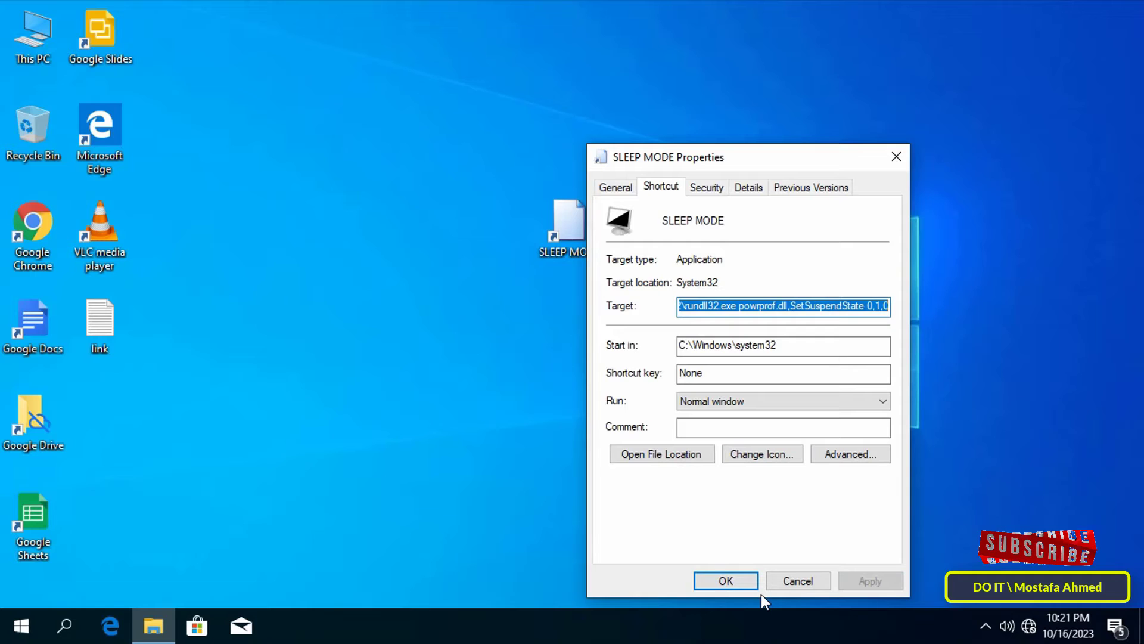
pyautogui.click(724, 580)
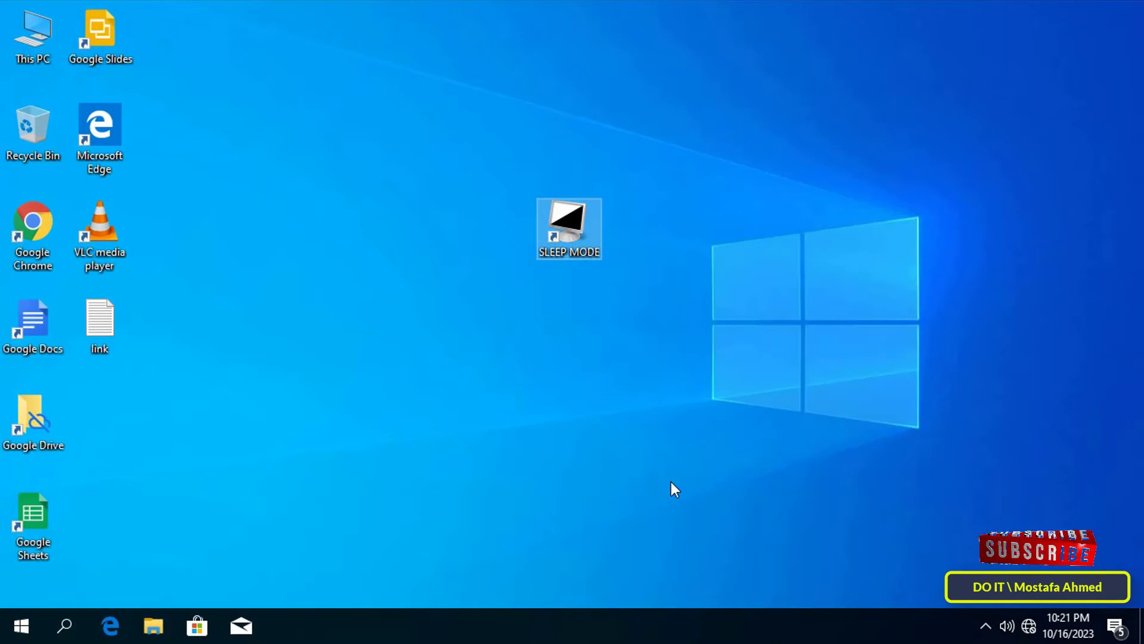
pyautogui.moveTo(481, 373)
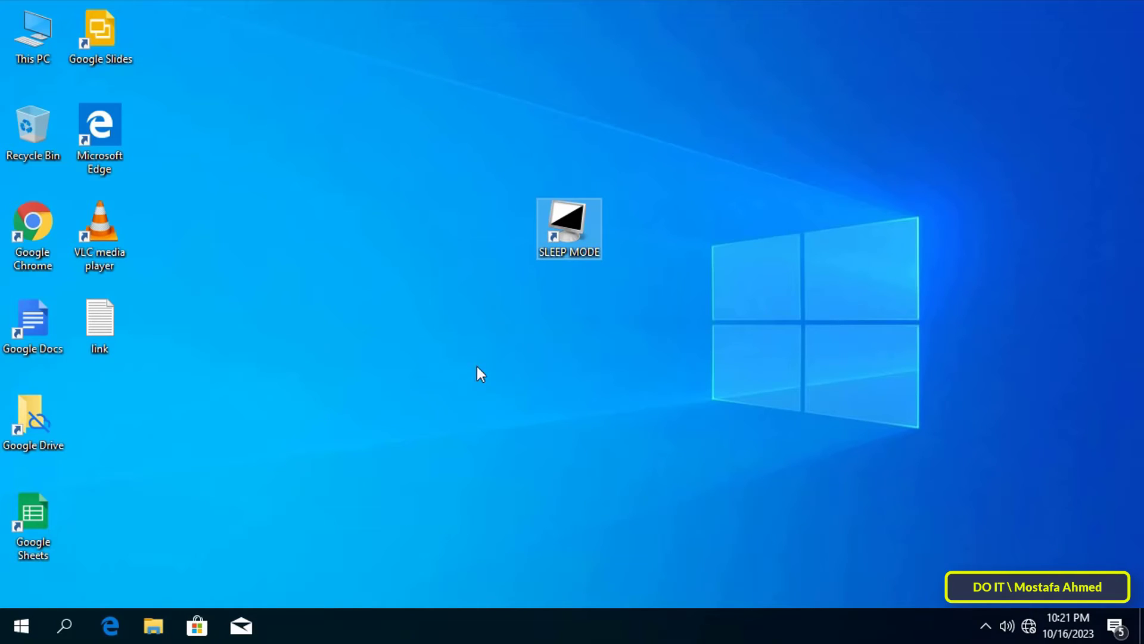
# Assign Ctrl+Alt+S as the SLEEP MODE shortcut key in its properties and save.
pyautogui.rightClick(568, 227)
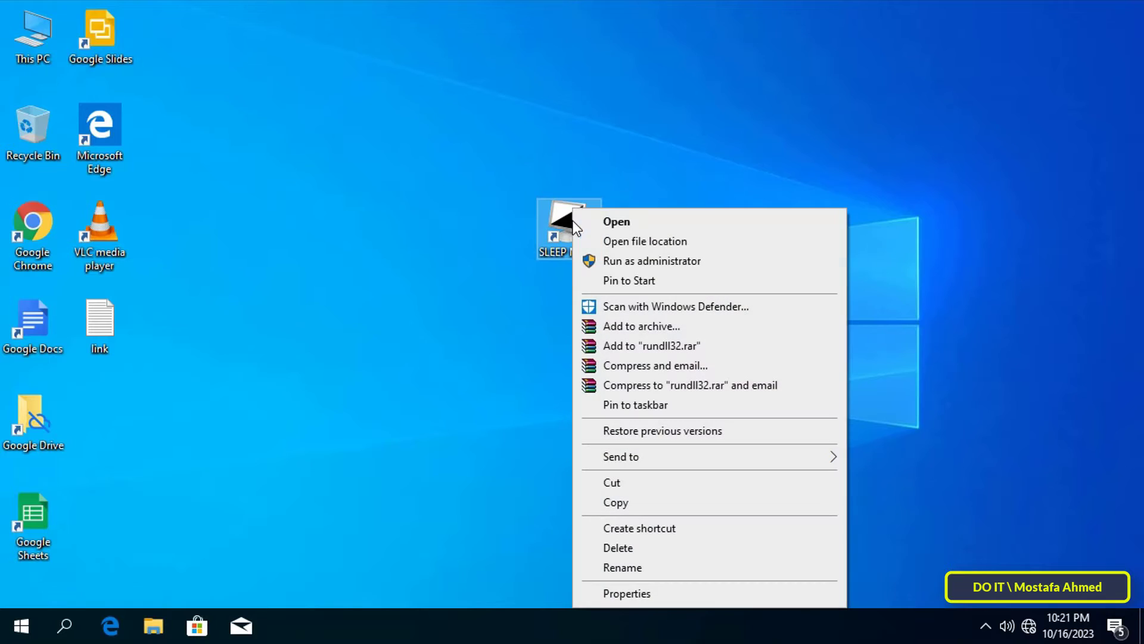
pyautogui.click(625, 592)
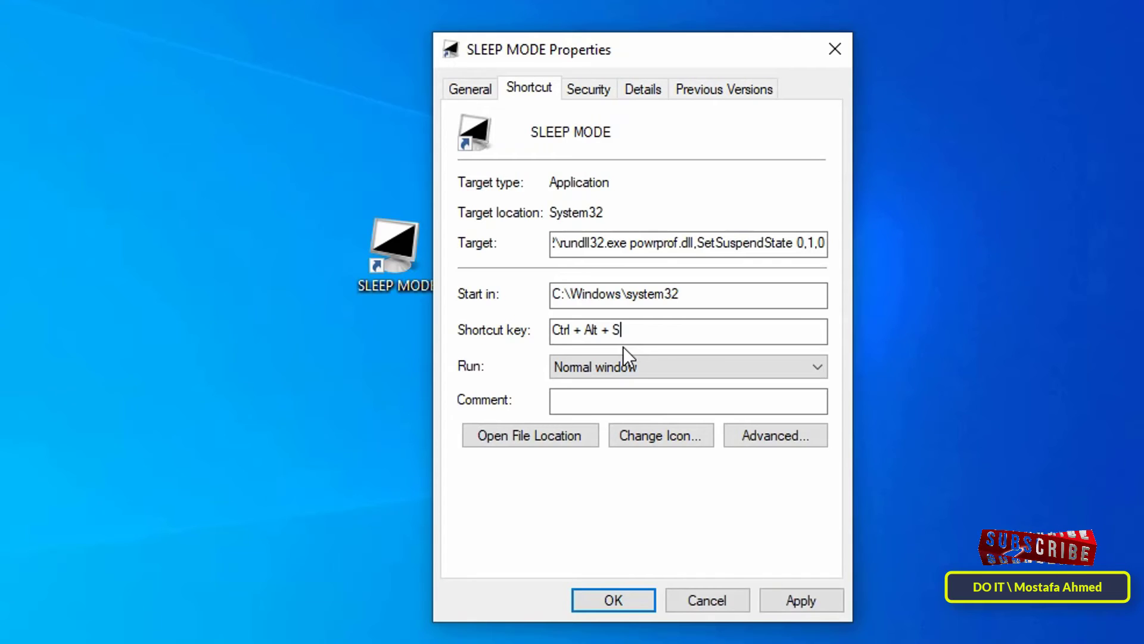
pyautogui.moveTo(797, 574)
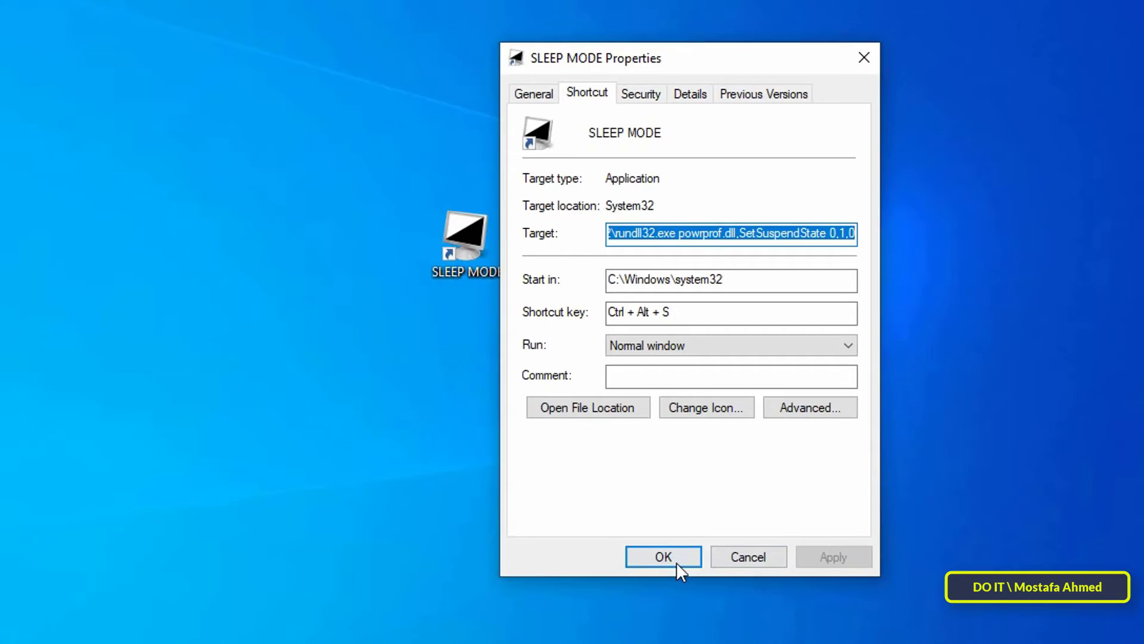
pyautogui.click(661, 557)
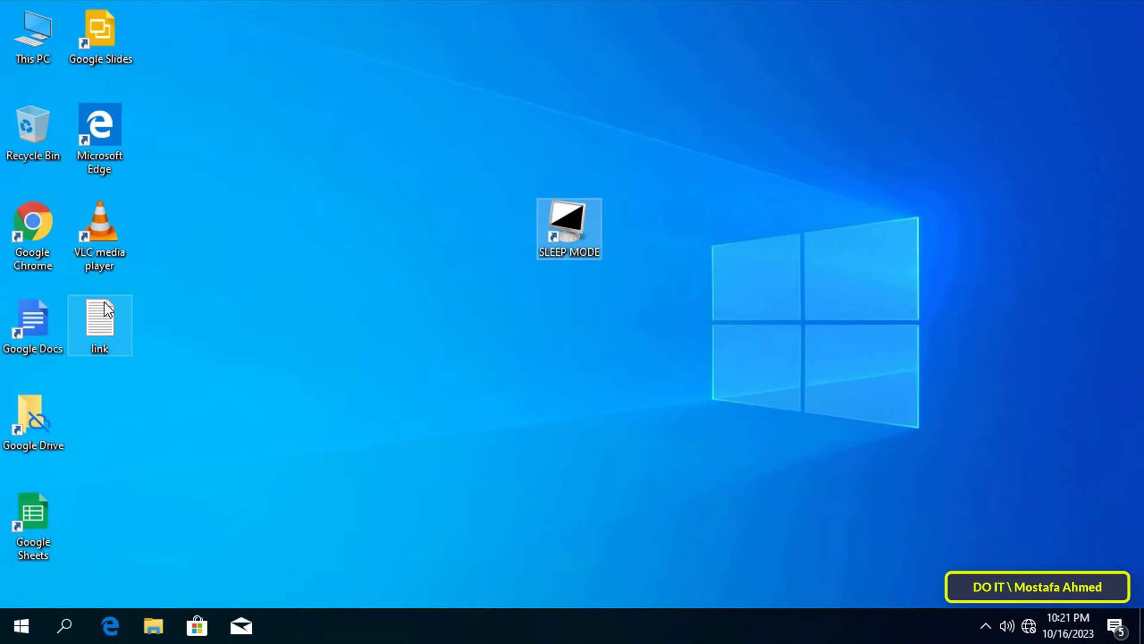
# Sleep the PC with the SLEEP MODE shortcut, then wake it and reach the password sign-in.
pyautogui.doubleClick(99, 320)
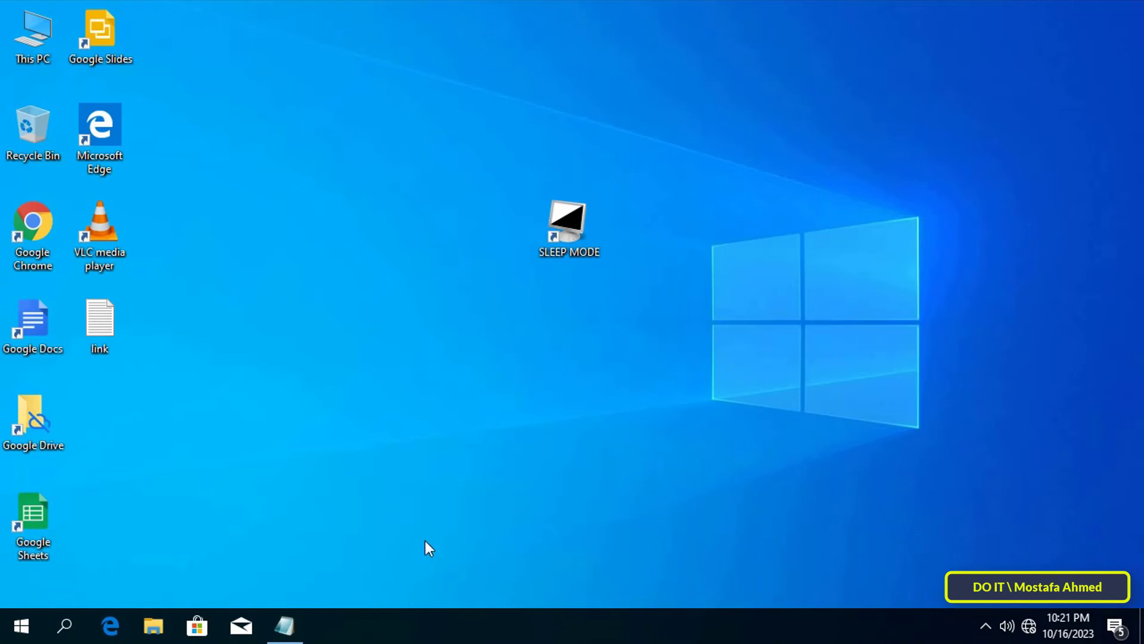
pyautogui.click(99, 321)
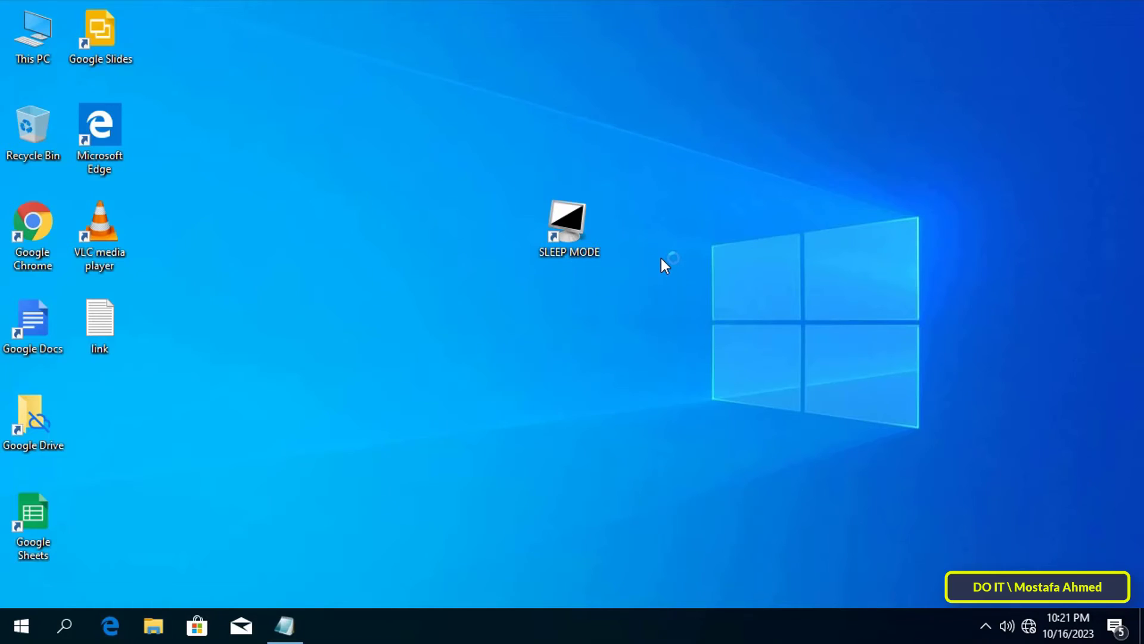
pyautogui.doubleClick(568, 219)
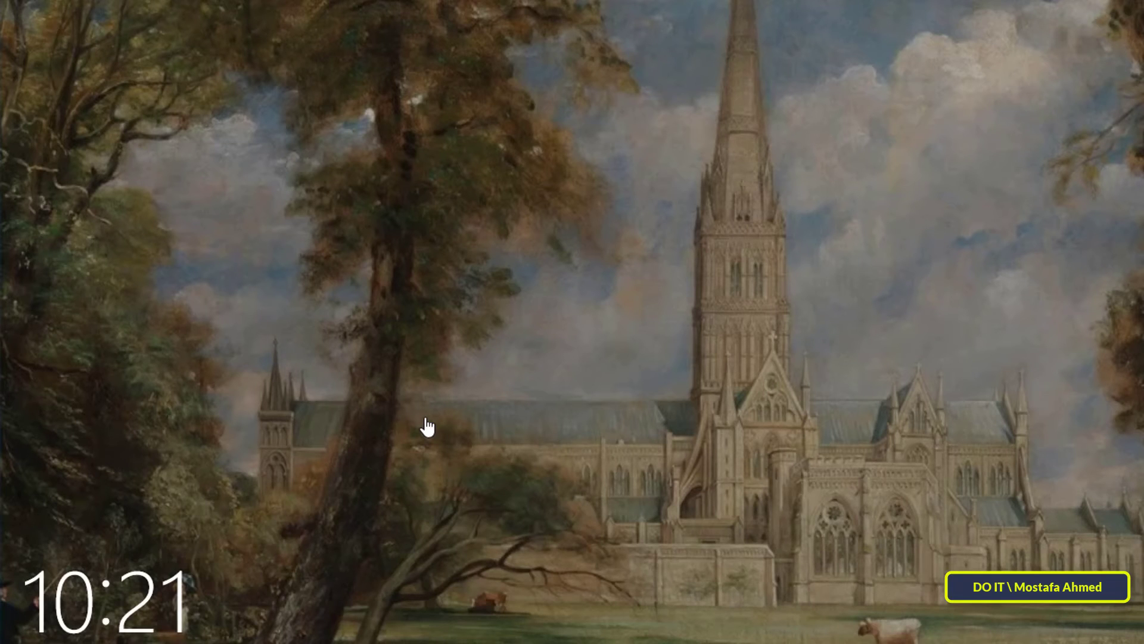
pyautogui.click(427, 427)
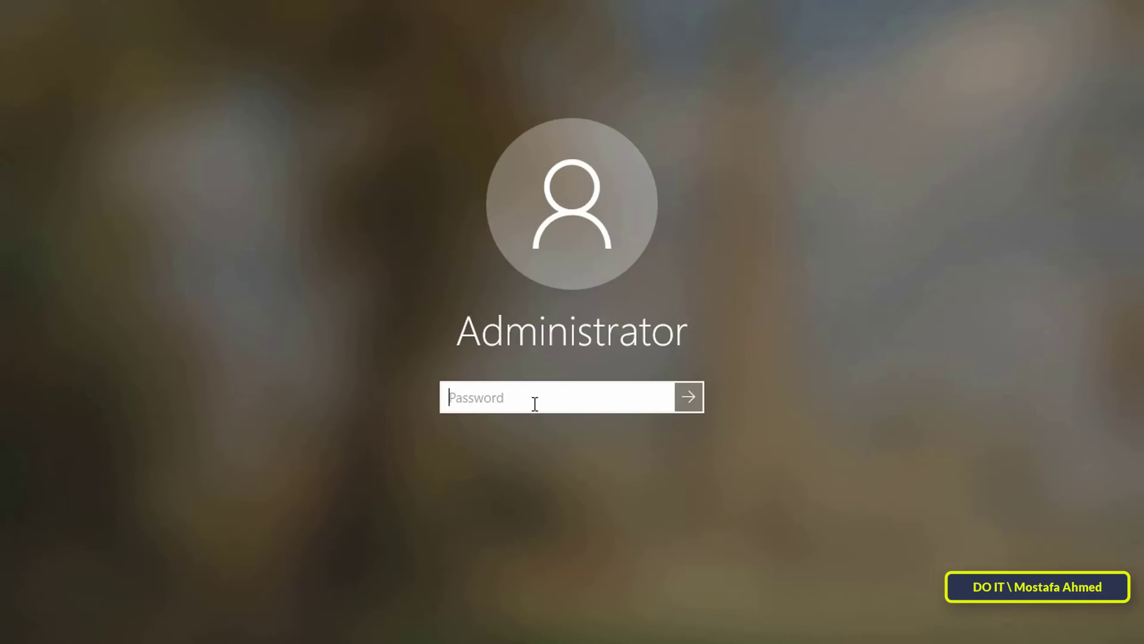
pyautogui.click(687, 396)
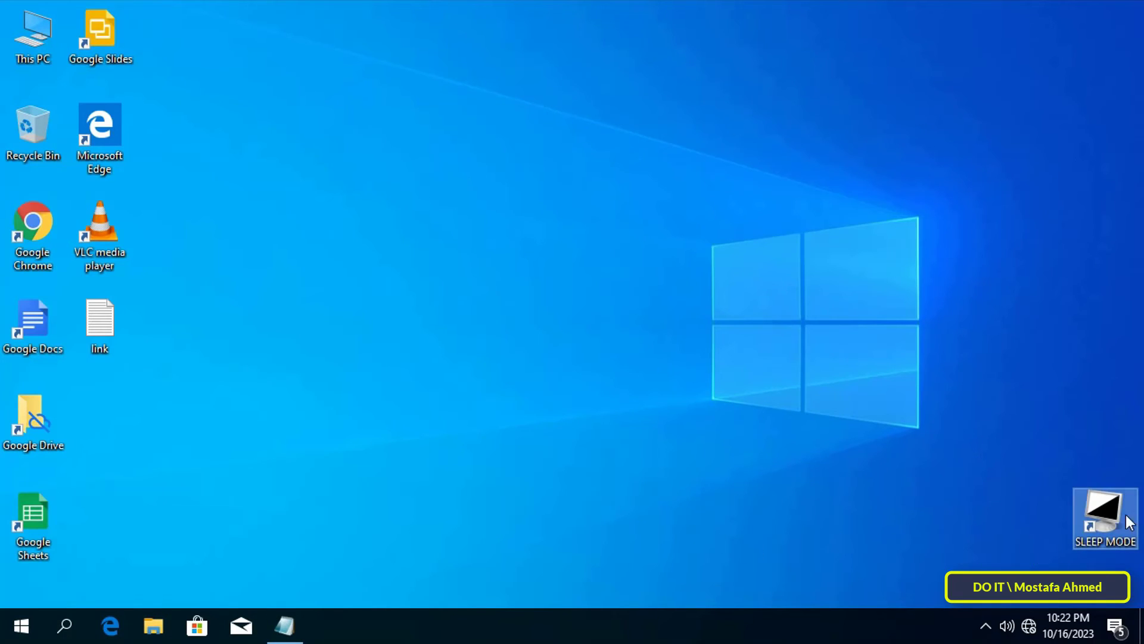
pyautogui.moveTo(1103, 511)
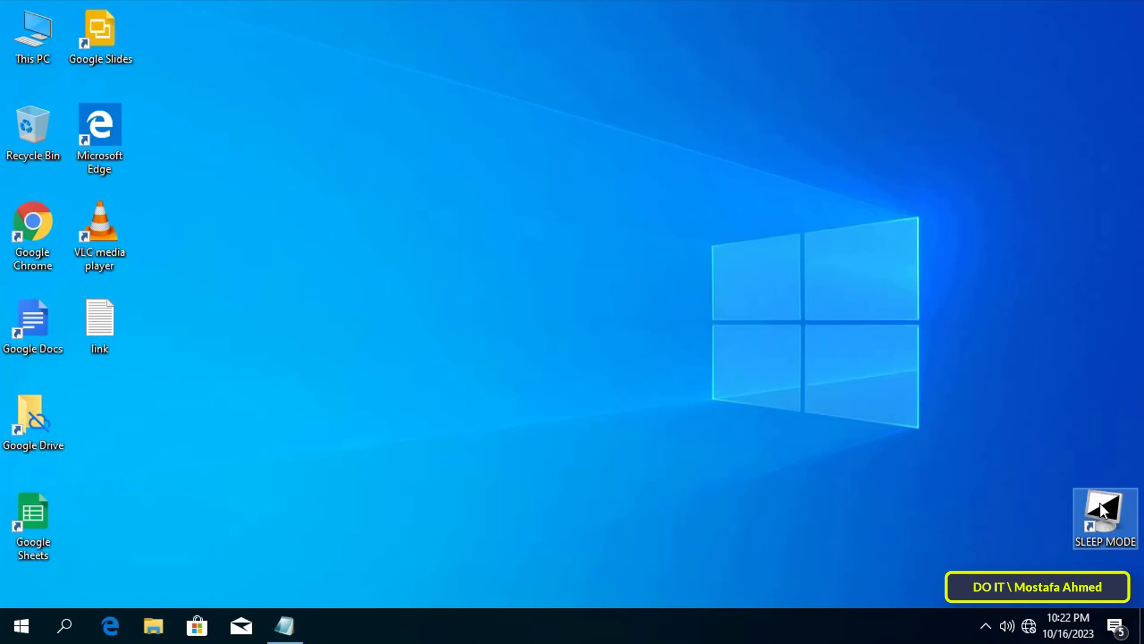